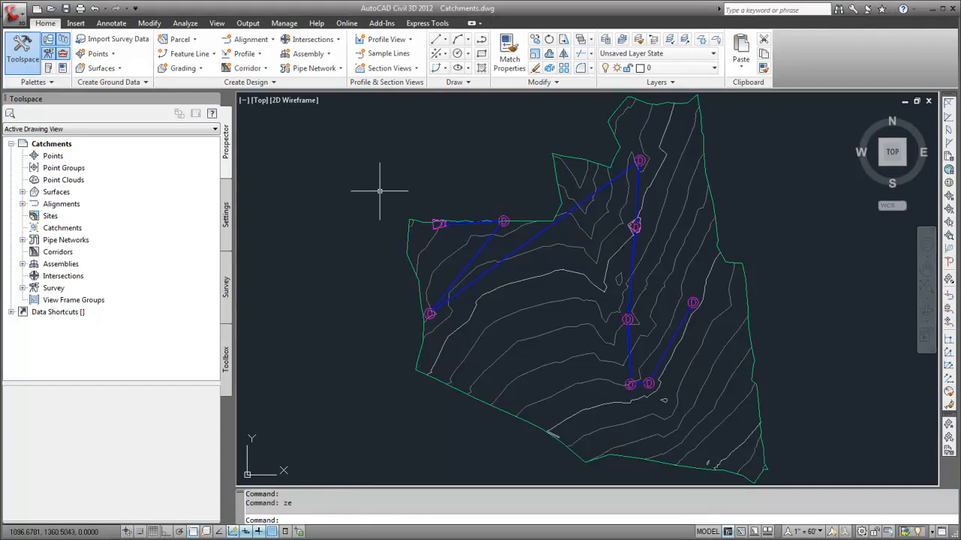
mouse_move(256, 149)
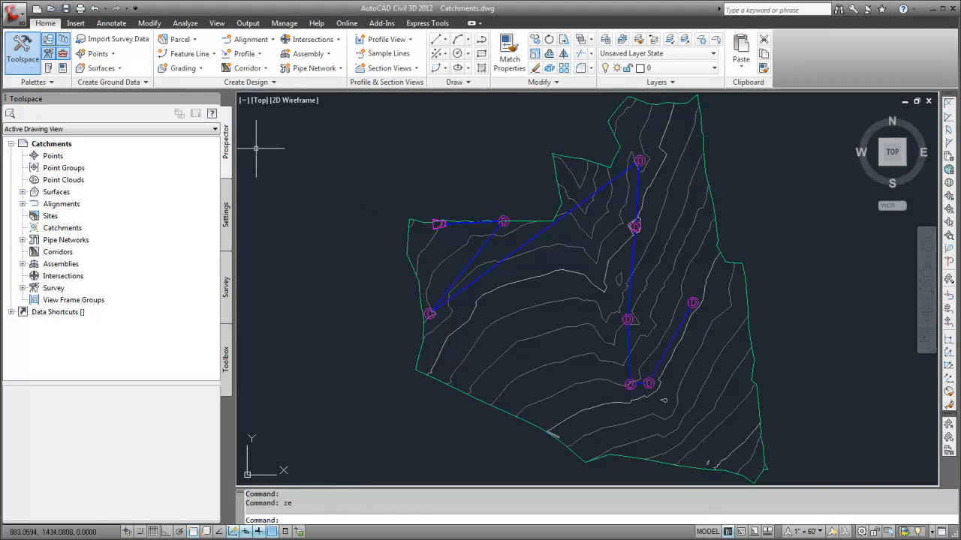
Show the Analyze ribbon with the Ground Data panel and its Catchments tools
click(183, 23)
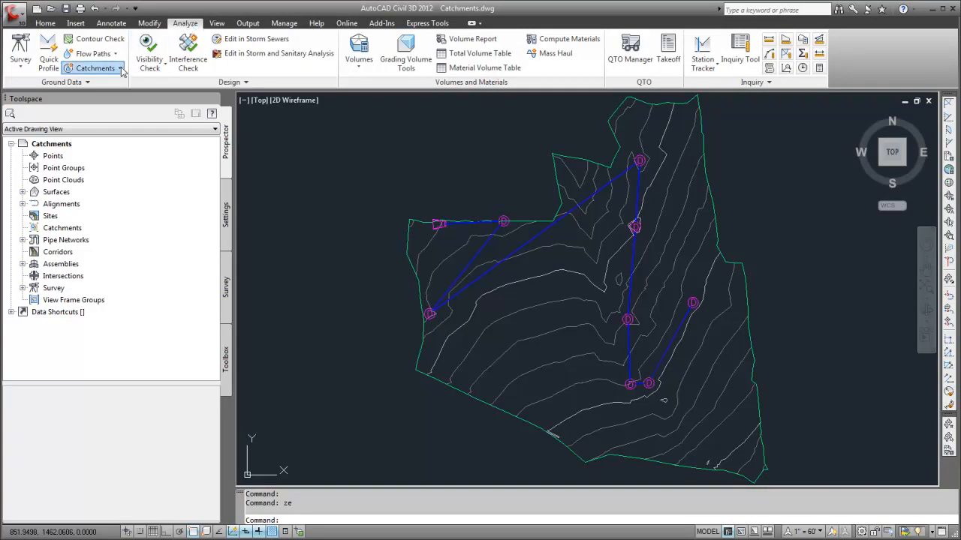
Create a catchment group keeping the default name 'Catchment Group'
click(120, 69)
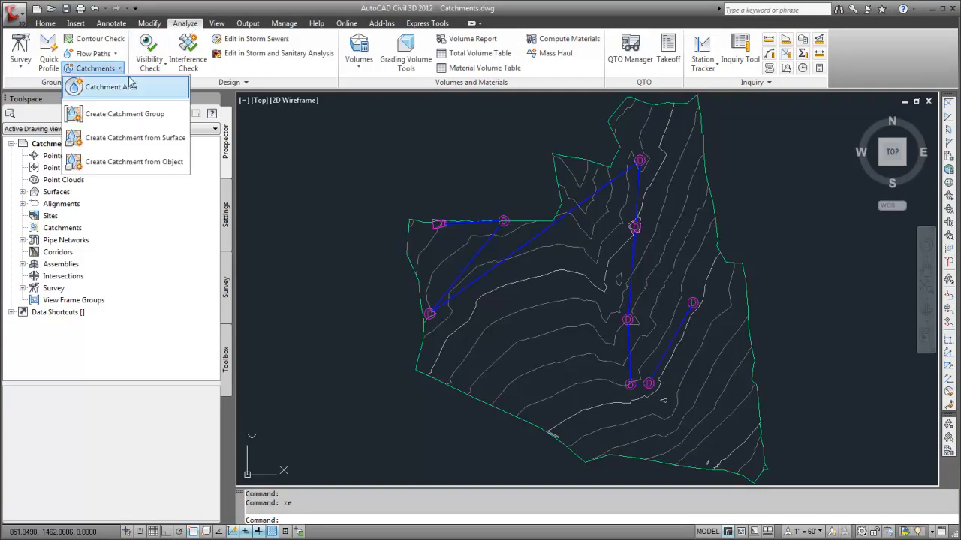
click(125, 114)
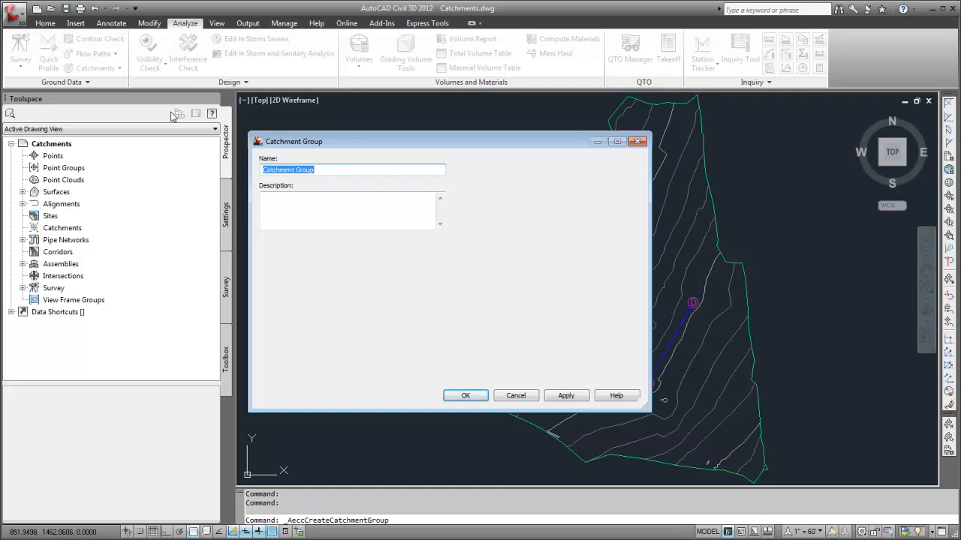
mouse_move(312, 144)
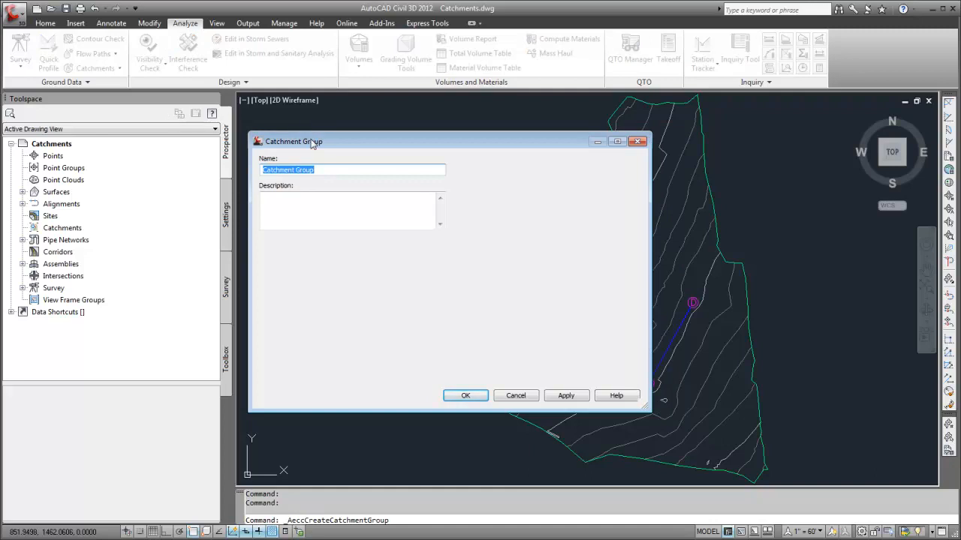
click(352, 169)
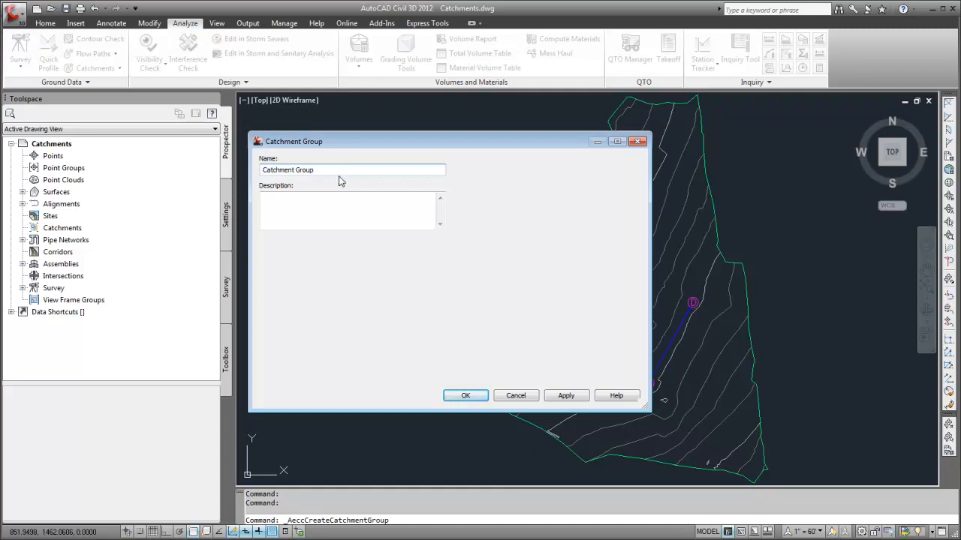
click(465, 396)
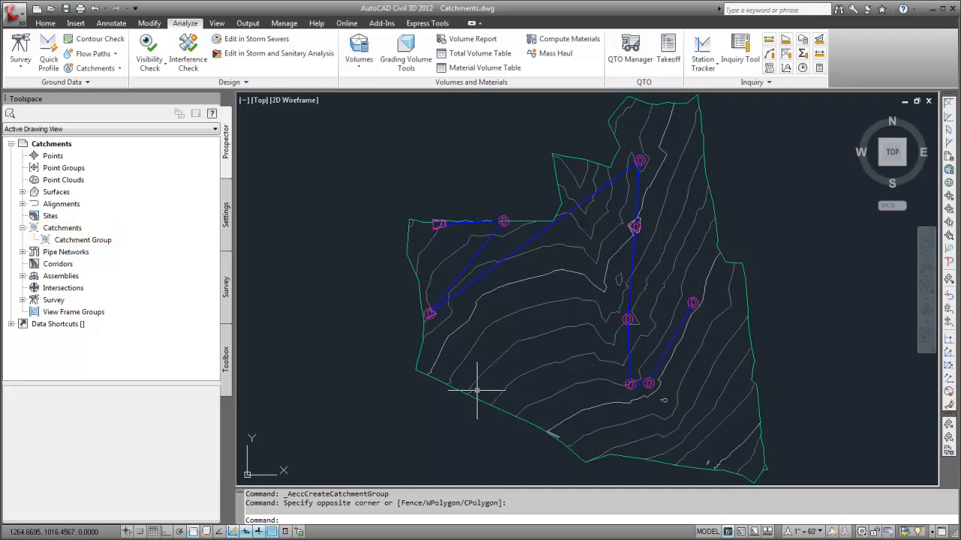
mouse_move(318, 303)
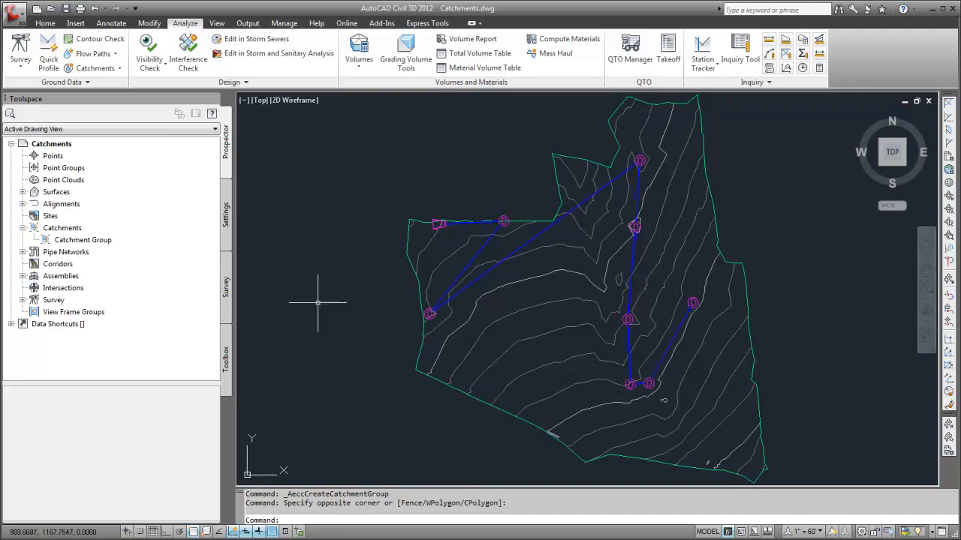
Start Create Catchment from Surface so it prompts for a discharge point
click(99, 69)
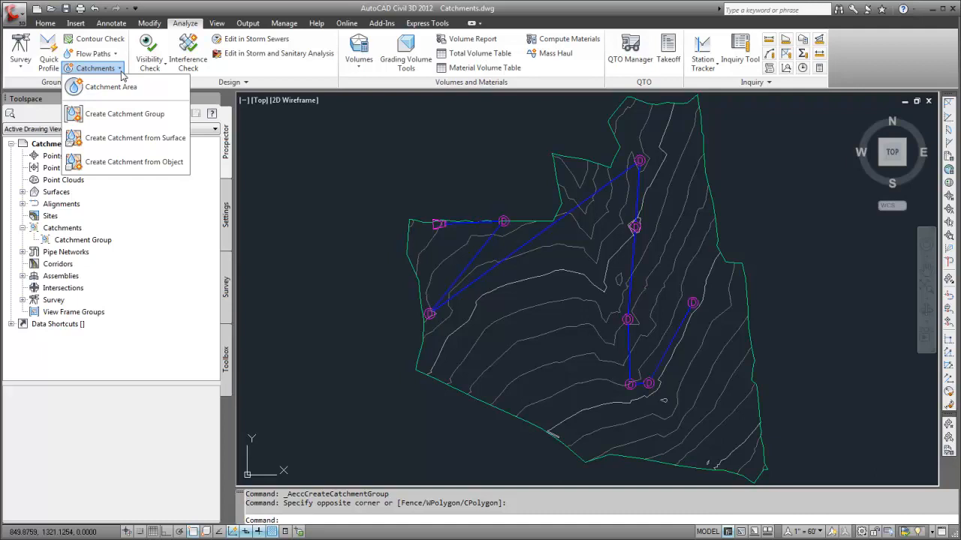
mouse_move(135, 138)
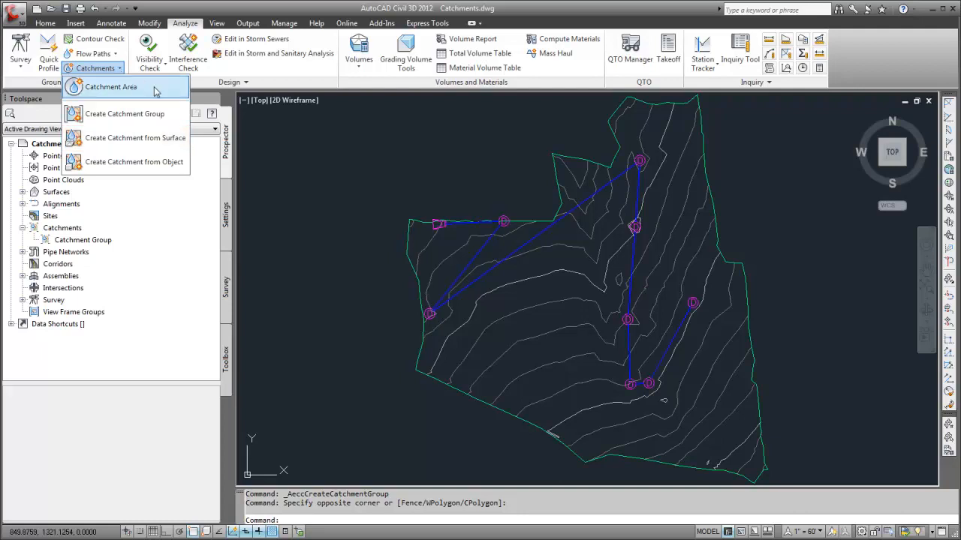
click(135, 138)
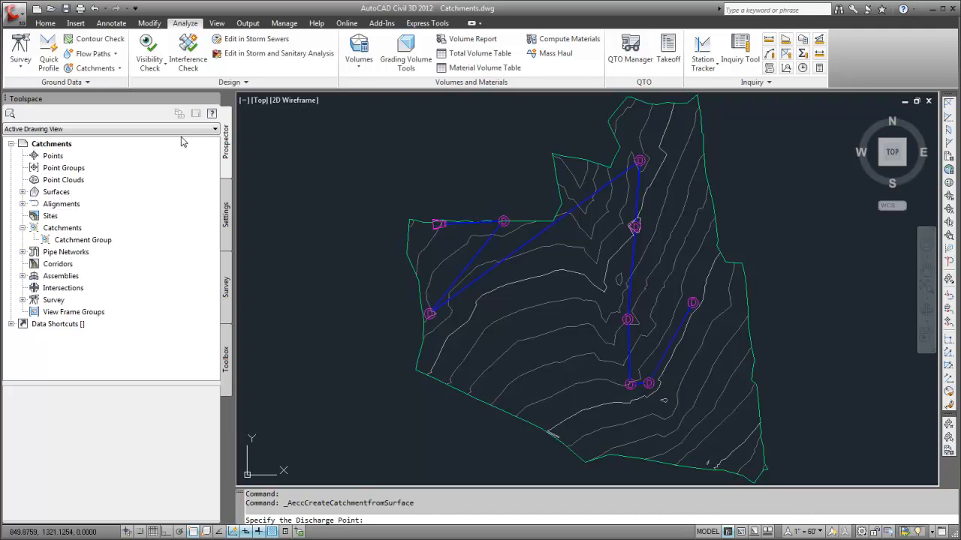
mouse_move(622, 283)
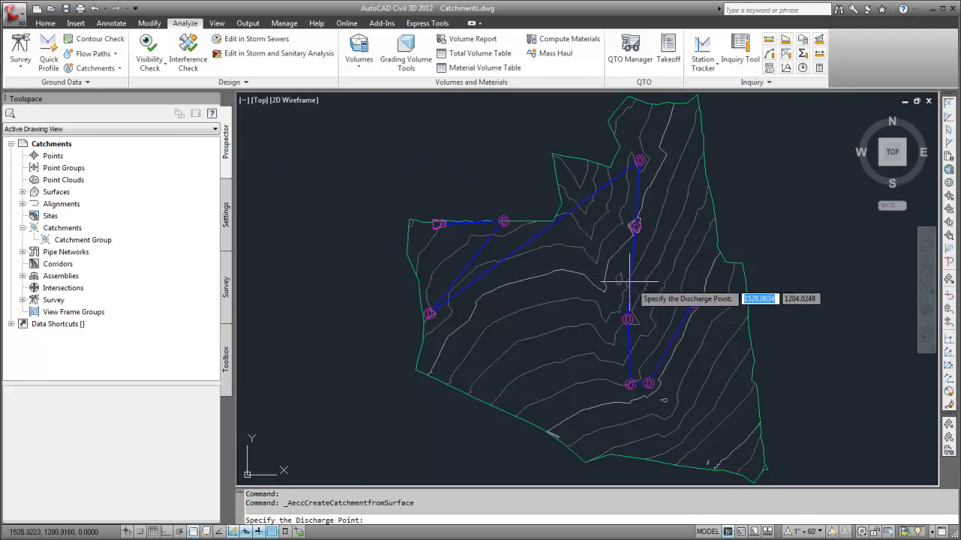
Create the first catchment on surface EG with its discharge point and a referenced pipe structure
click(692, 303)
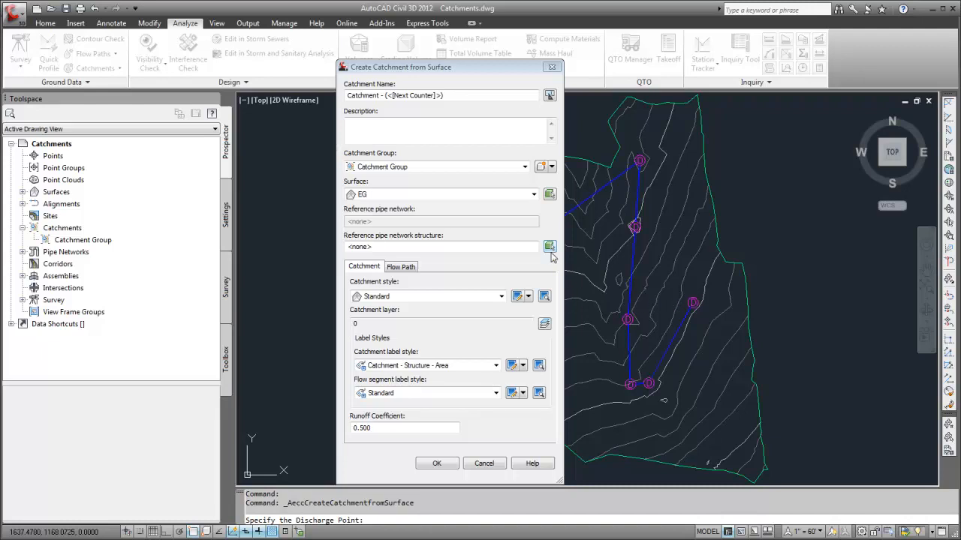
click(437, 462)
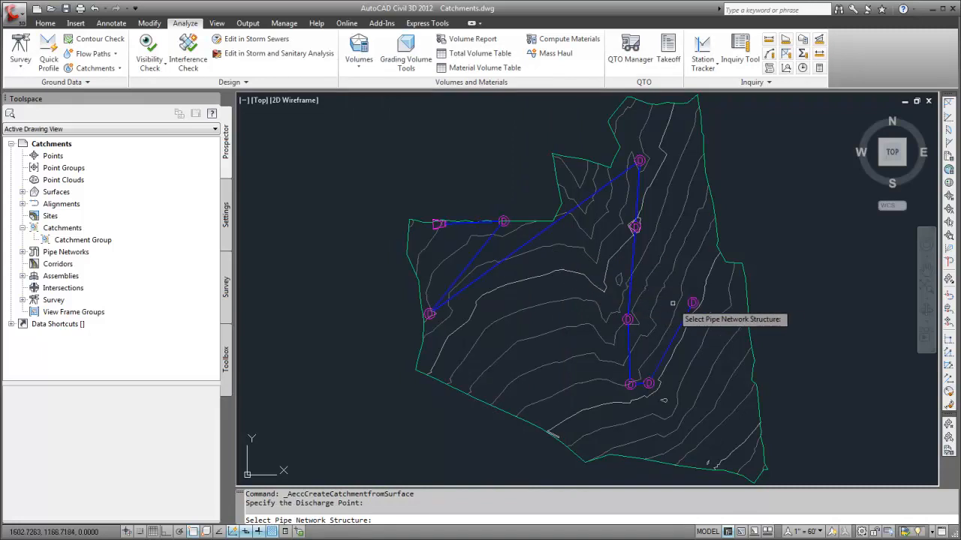
click(690, 303)
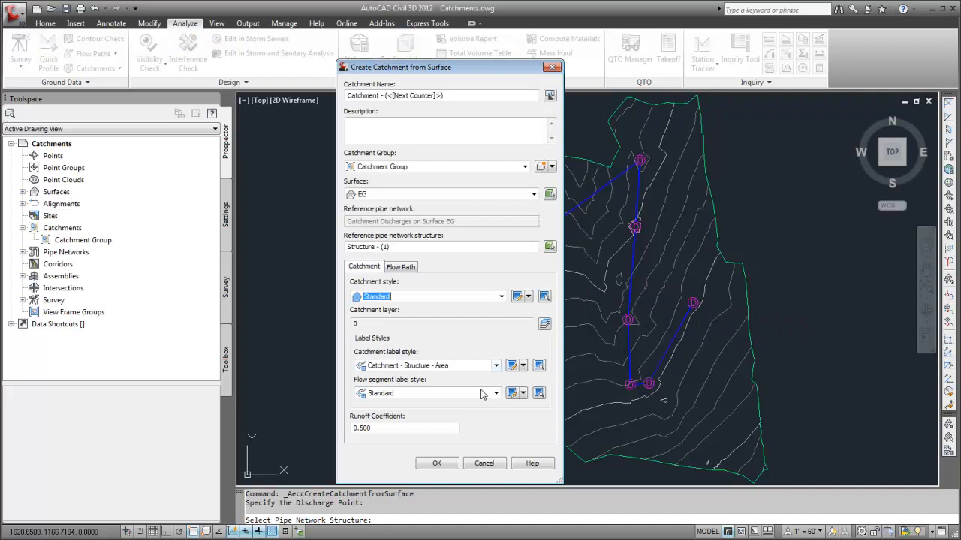
click(437, 463)
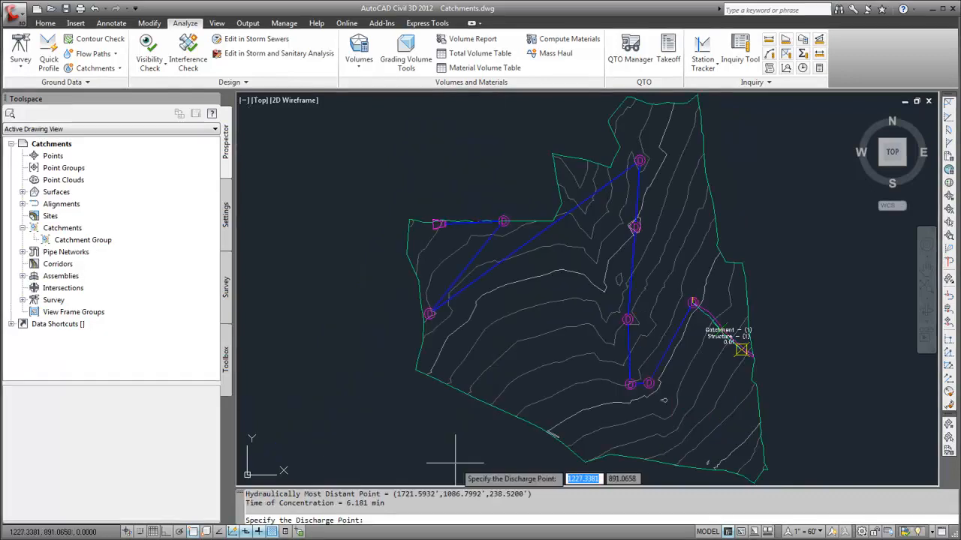
mouse_move(628, 433)
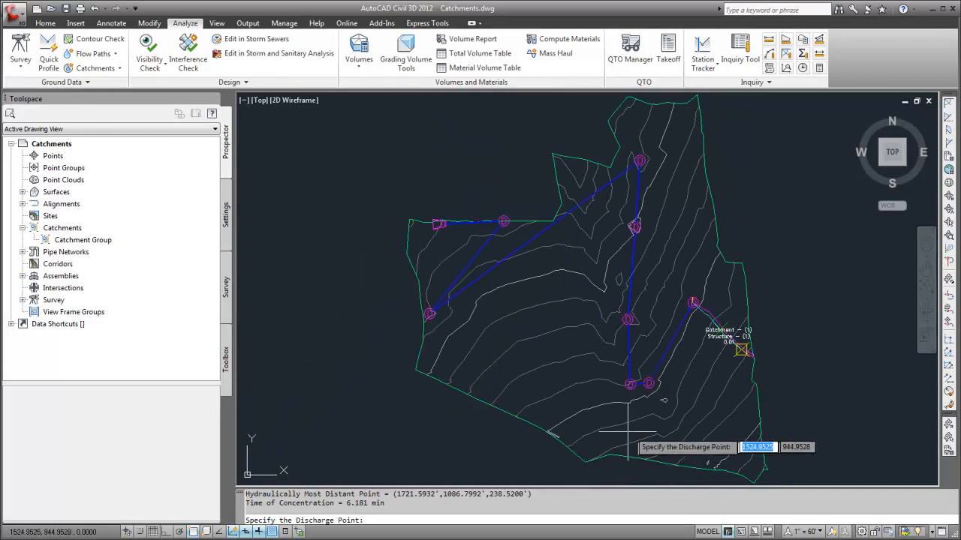
Add further catchments with discharge points and referenced structures, building toward eight in the group
click(647, 384)
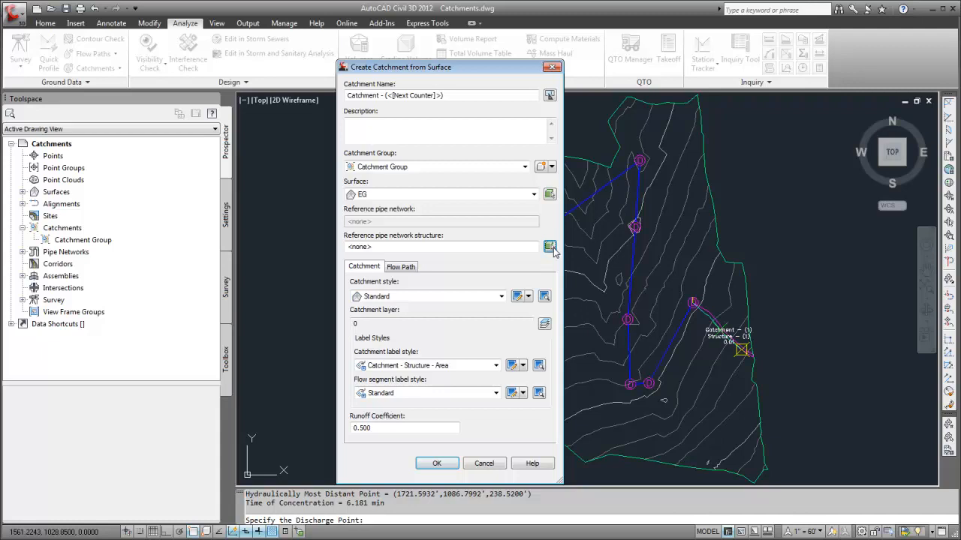
click(549, 247)
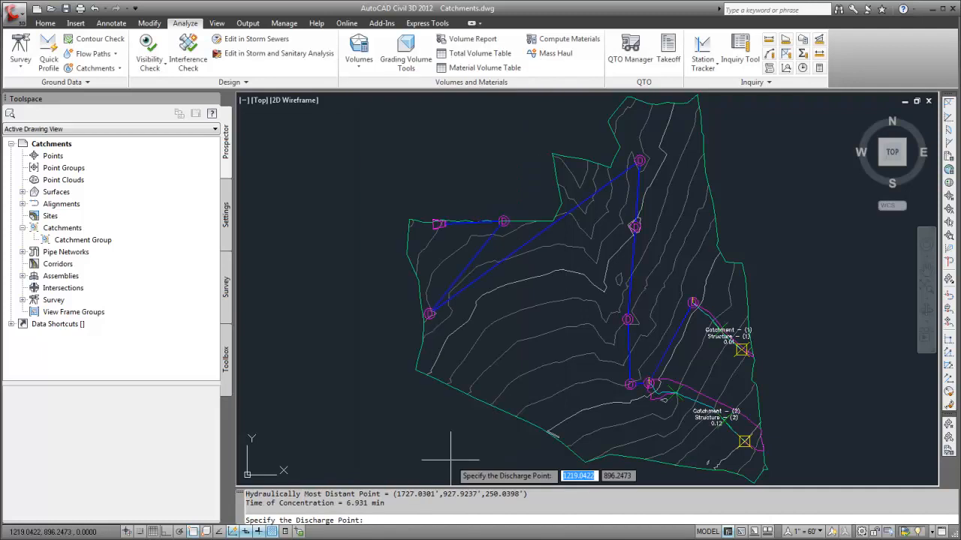
click(447, 458)
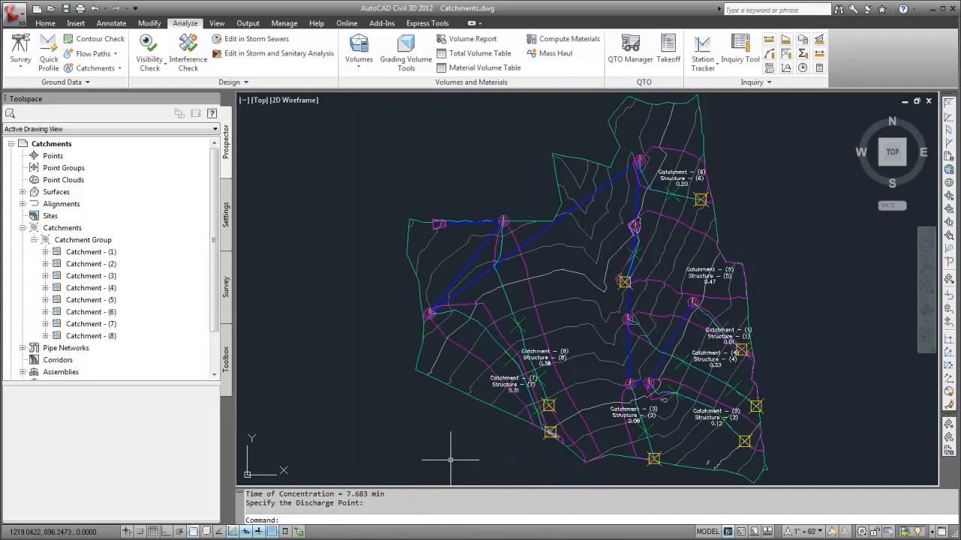